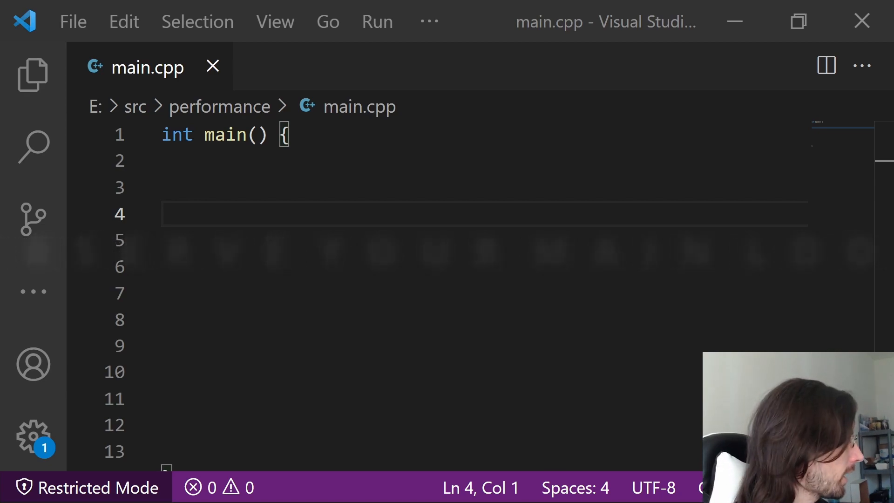
Add a while (1) loop with update game state, render and check input comments.
type("whi")
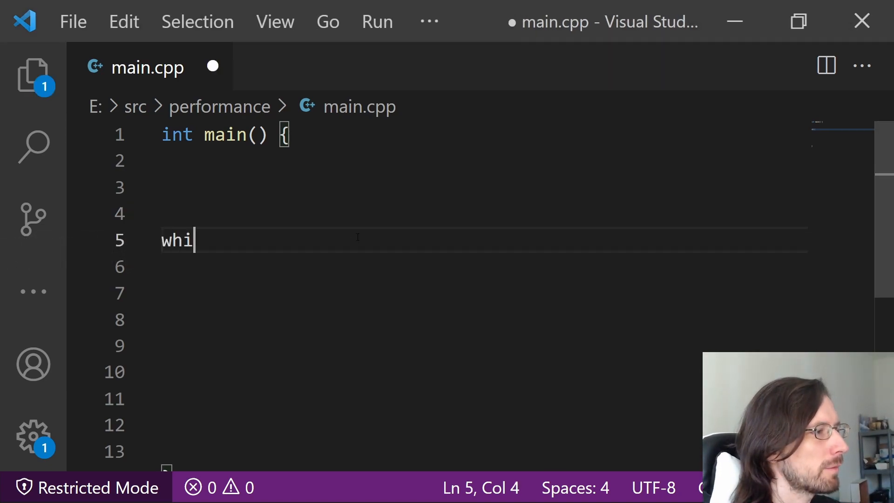
type("le (1")
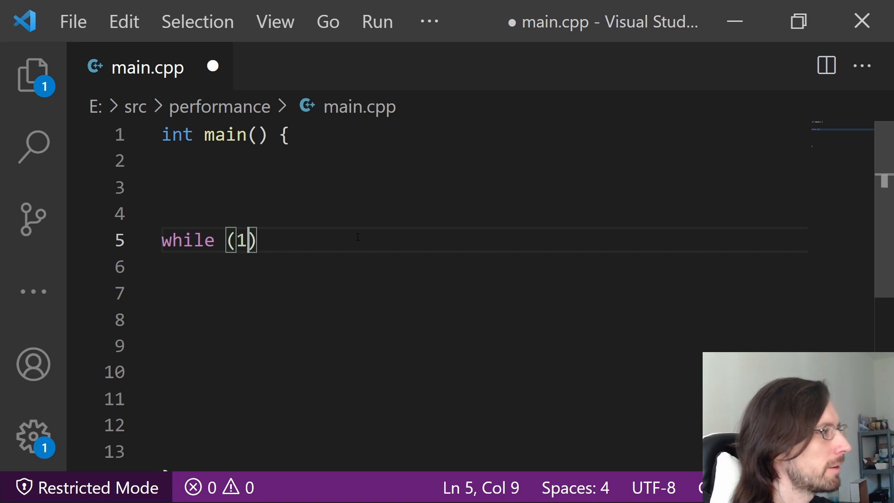
type("{")
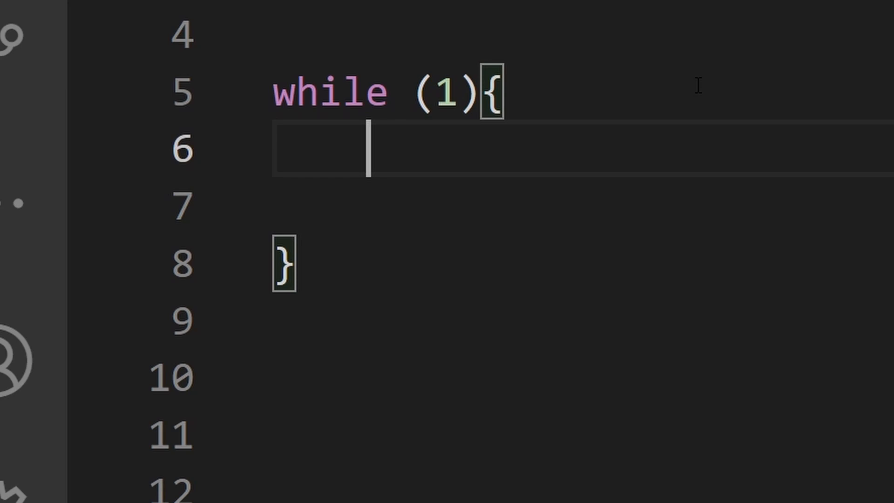
type("// all the stuff")
left_click(582, 489)
type("// che")
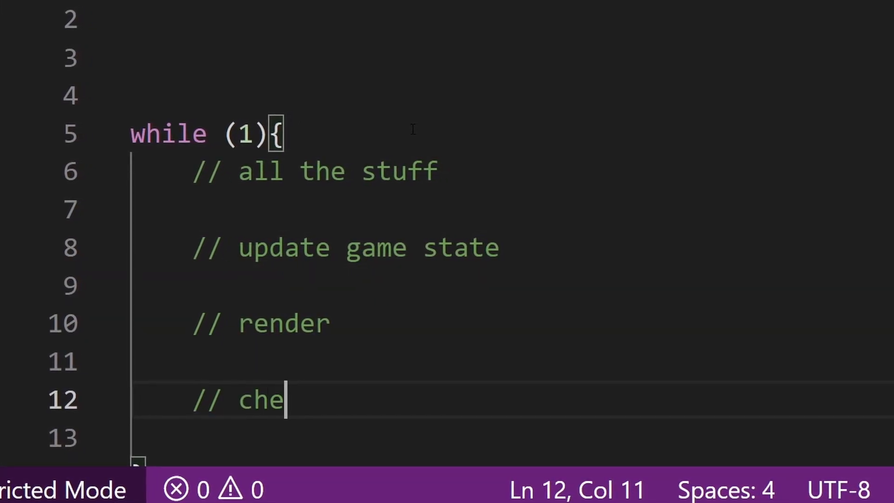
type("ck input")
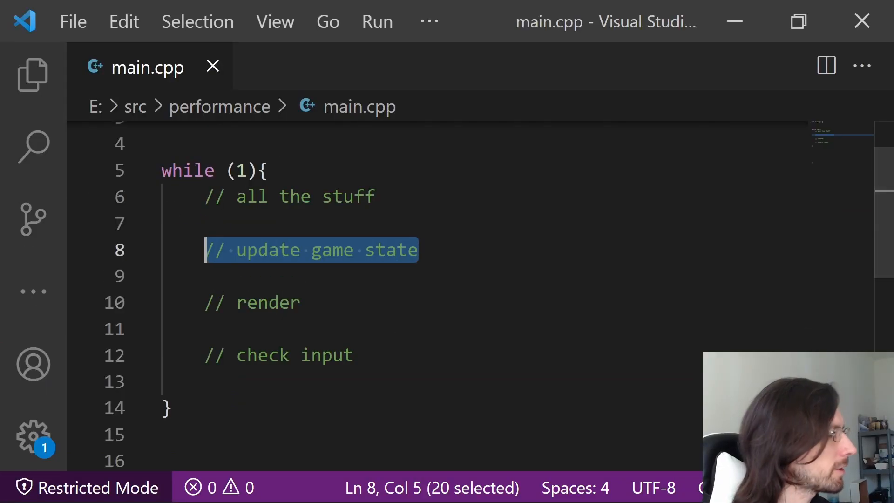
Add the comments '1. async tasks that can be delayed' and '2.' under update game state.
type("//1. async tasks that can be delayed")
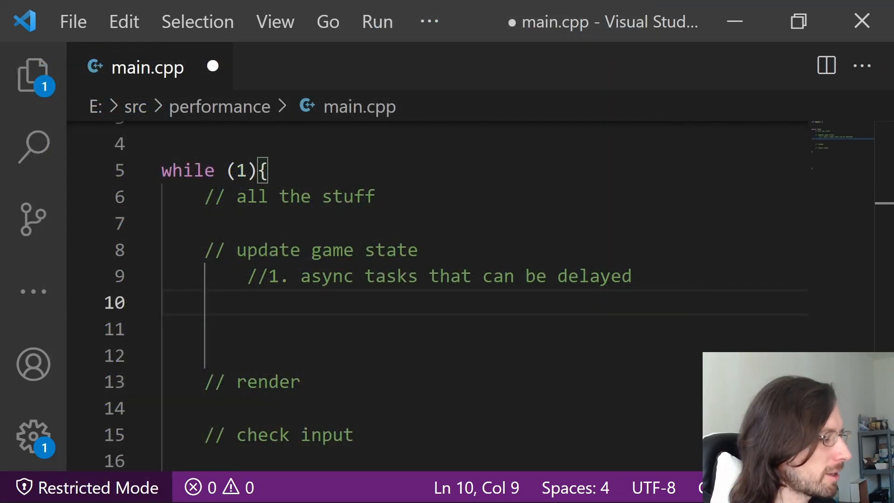
type("//")
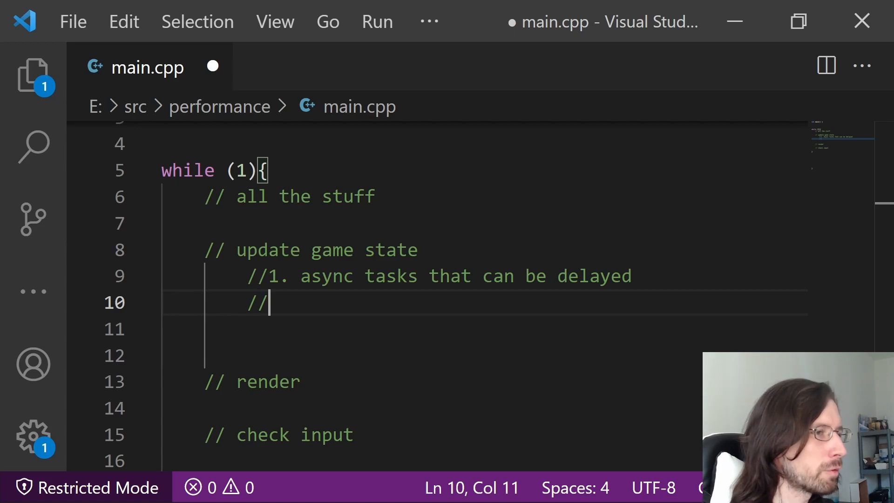
type("2.")
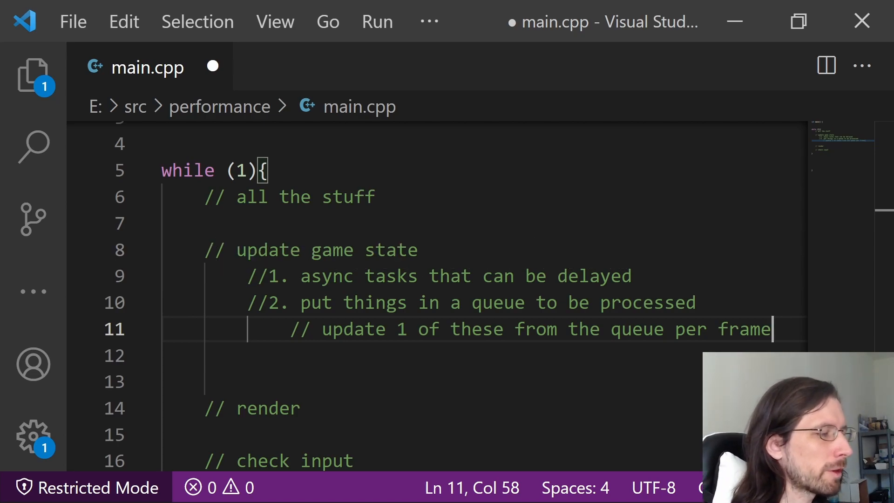
double_click(268, 408)
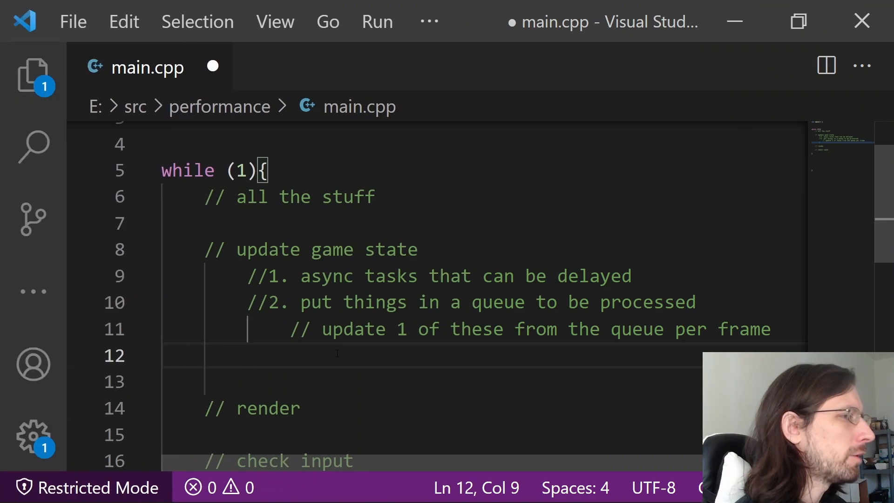
Type std::queue below the update-section comments.
type("std::queue")
type("#include <")
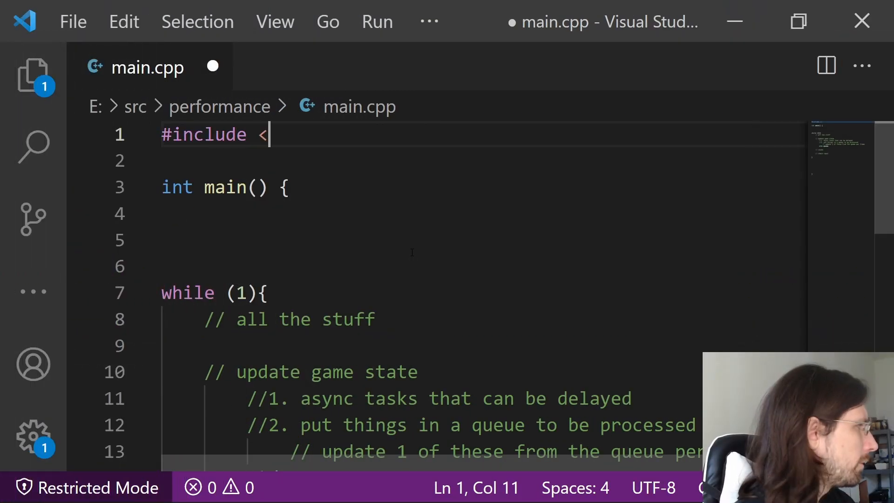
Finish #include <queue> and declare an empty class Event above int main().
type("quueue>")
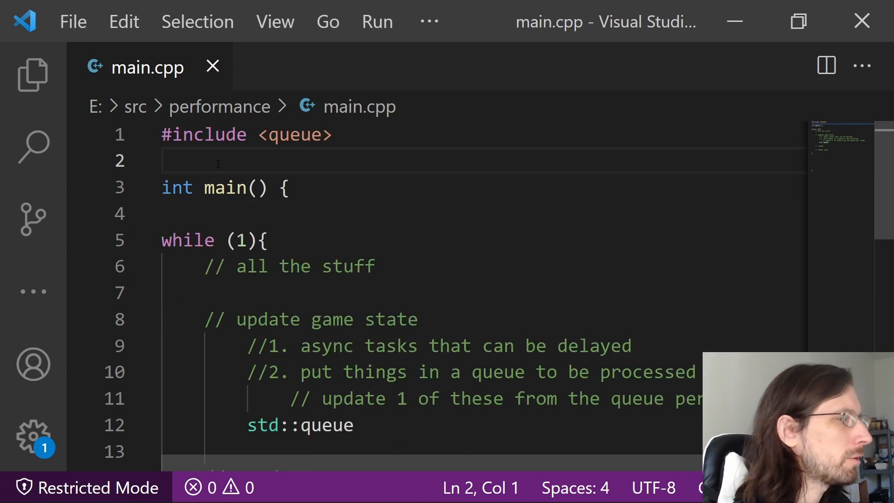
type("class")
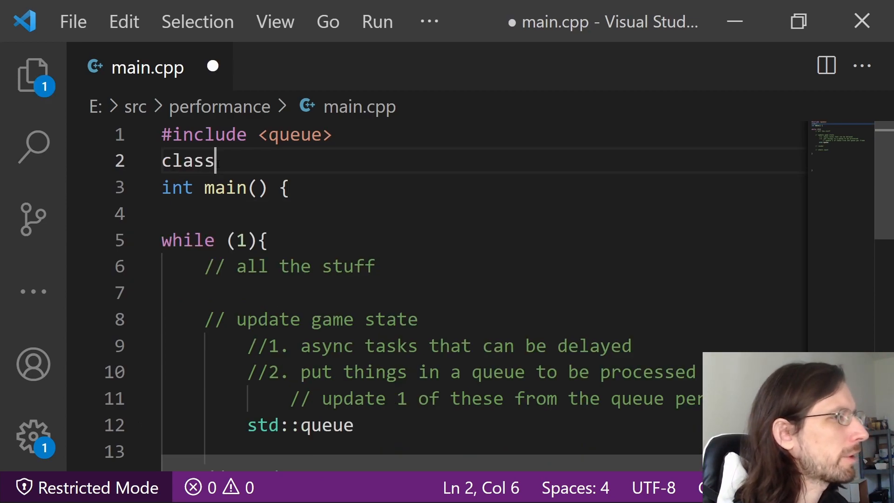
type("EVENT")
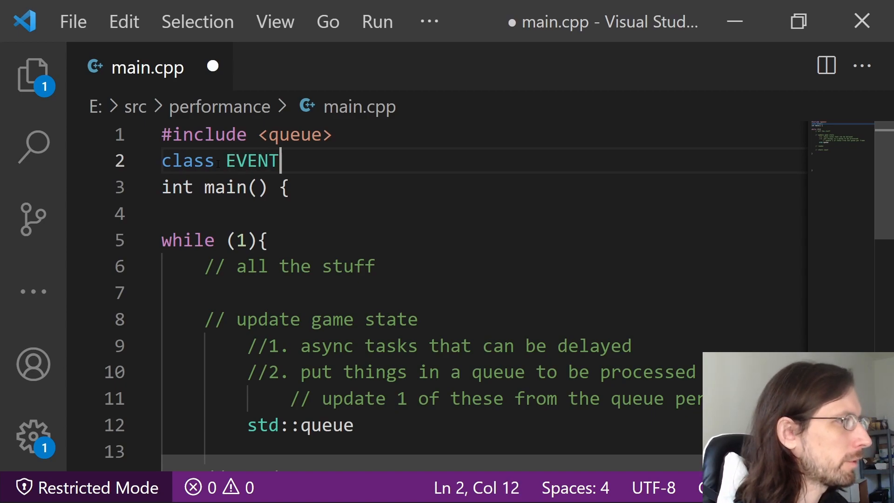
type("Event")
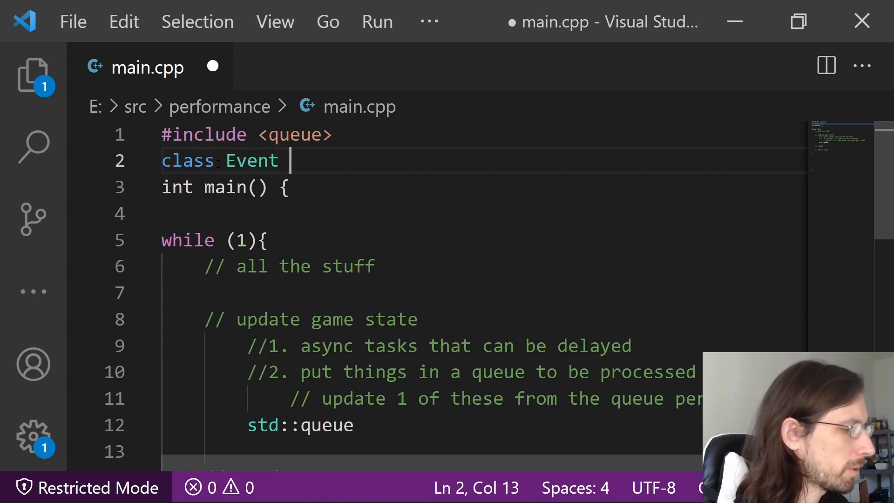
type("{")
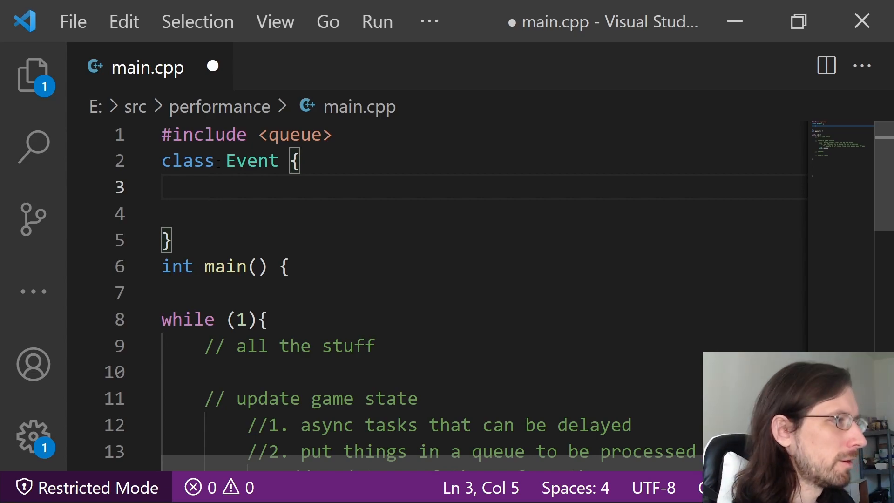
Add a 'things you could process' comment and declare std::queue<Event> events.
type("//")
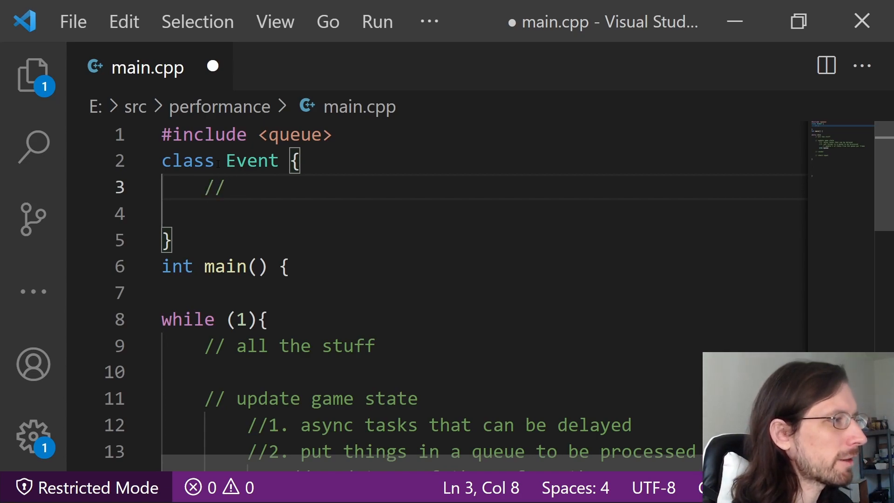
type("things you cou")
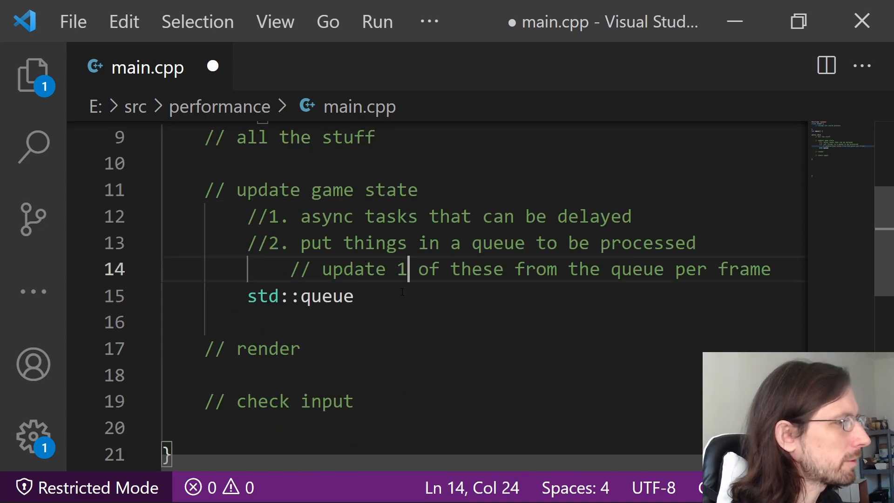
type("<Event>")
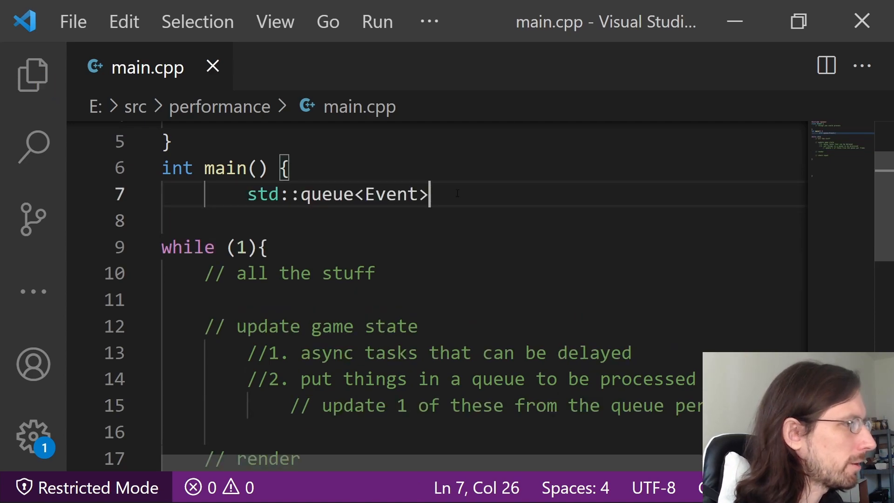
type("events;")
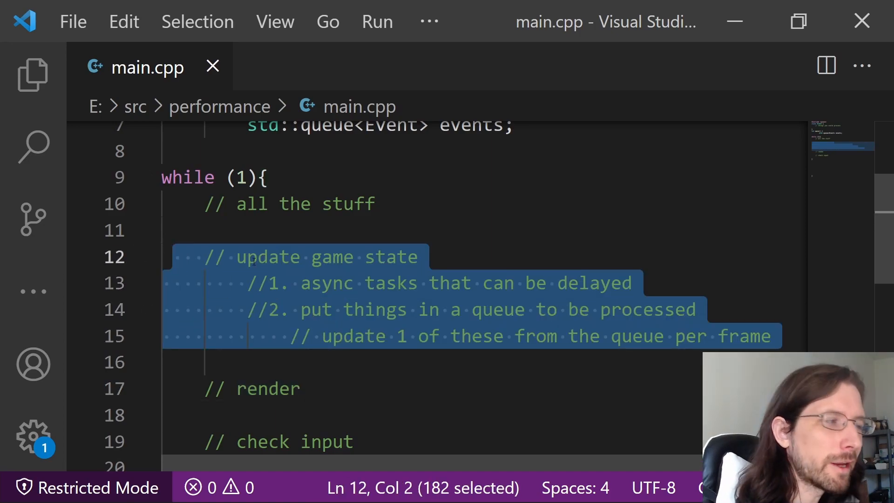
scroll("down", 3)
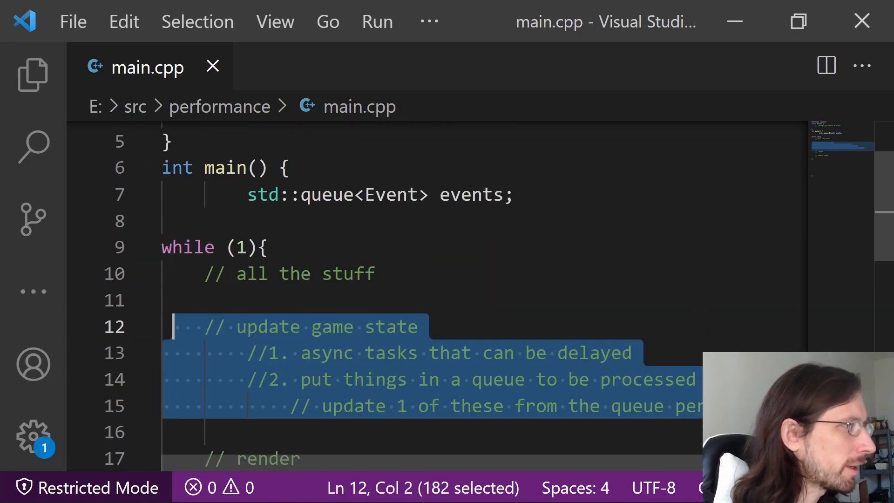
scroll("down", 3)
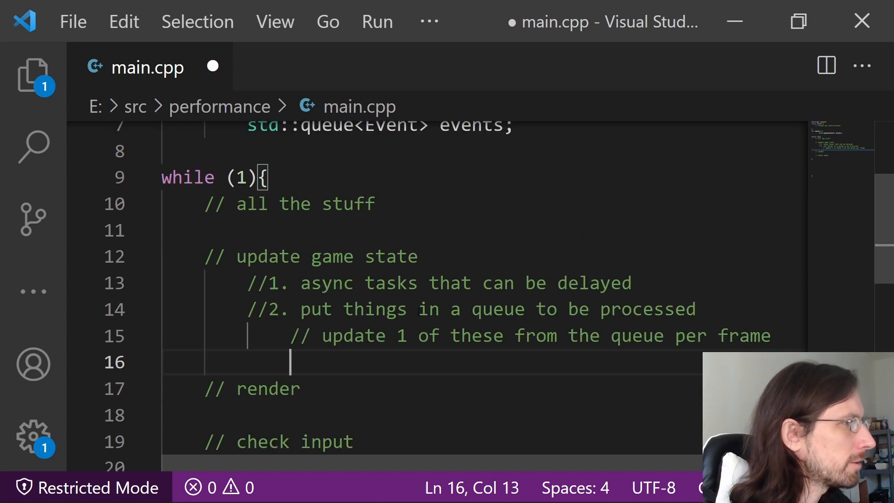
Start an events.front().p call under the per-frame comment.
type("events.front(")
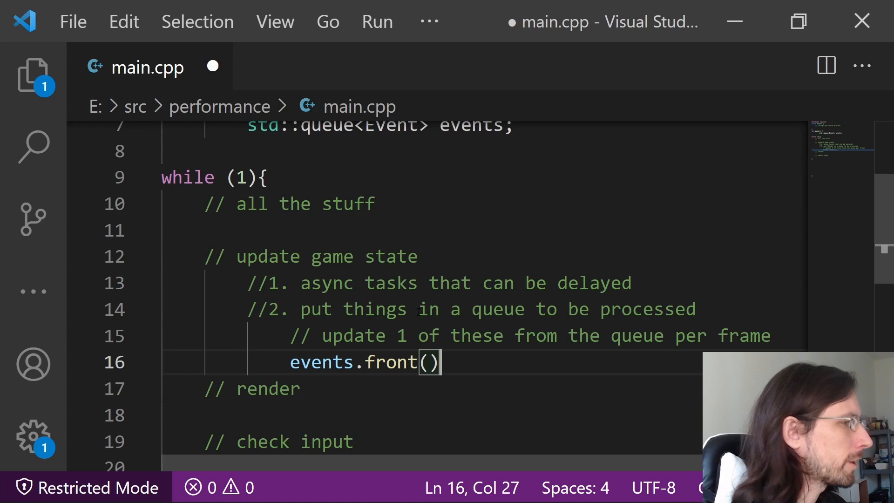
type(".p")
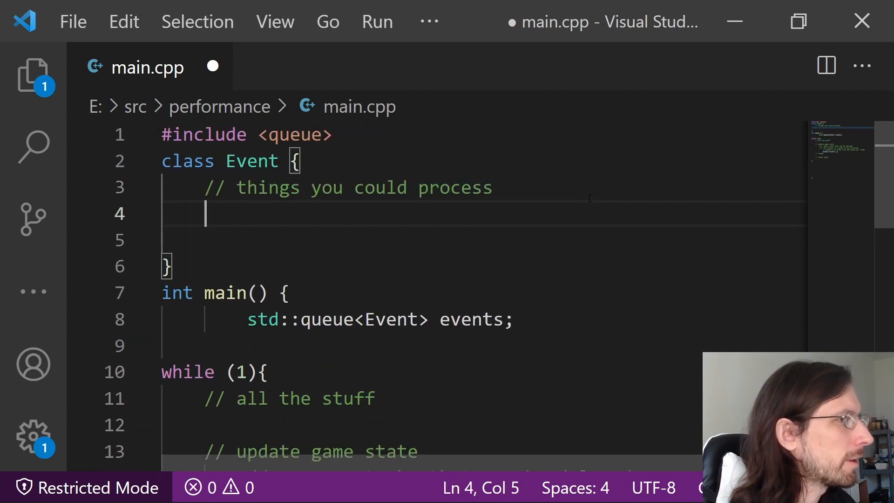
Complete the process() call and select the process method definition line.
type("process() {std::cout << \"event processed\\n\";};")
type("#include <iostream>")
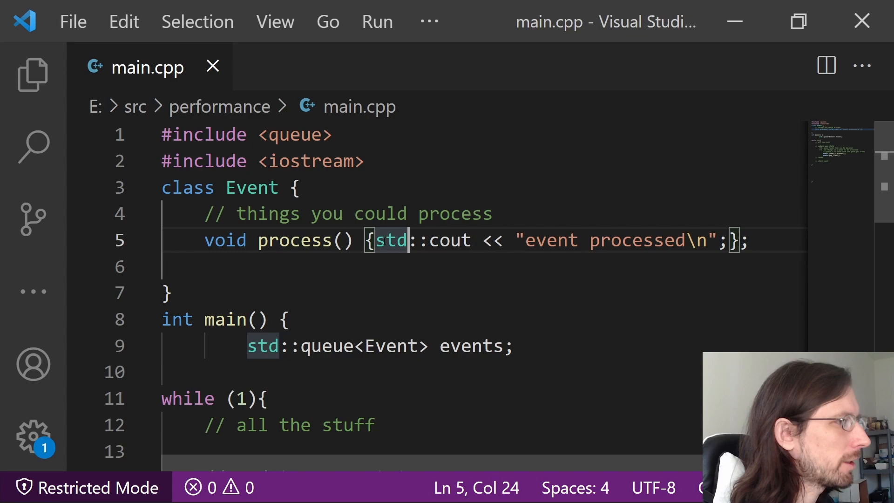
left_click_drag(203, 239, 740, 240)
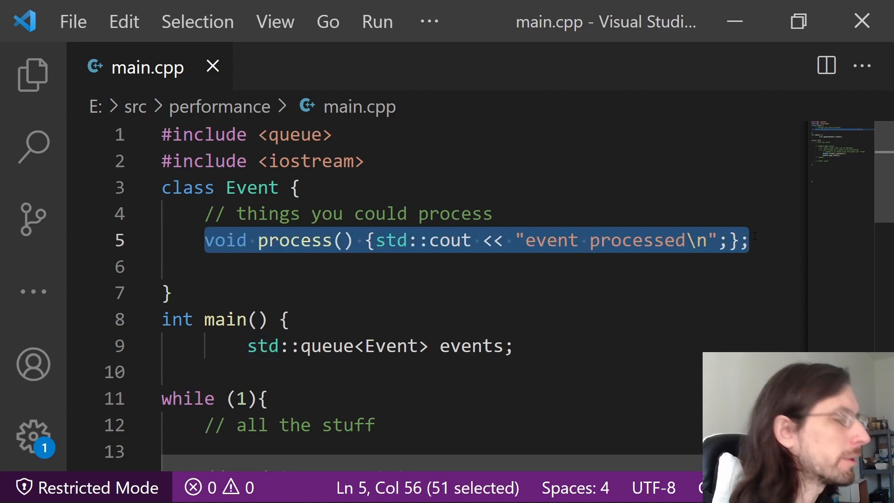
scroll("down", 3)
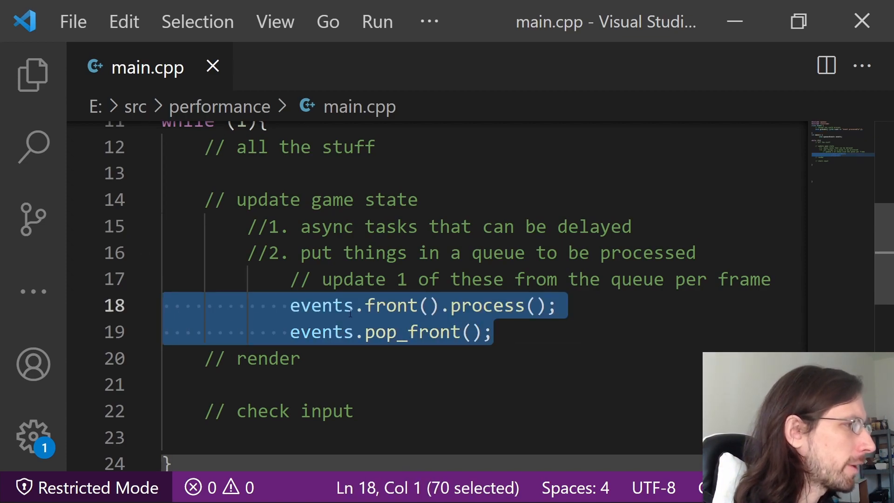
Add bool done = false to Event and have process() set done = true.
double_click(390, 305)
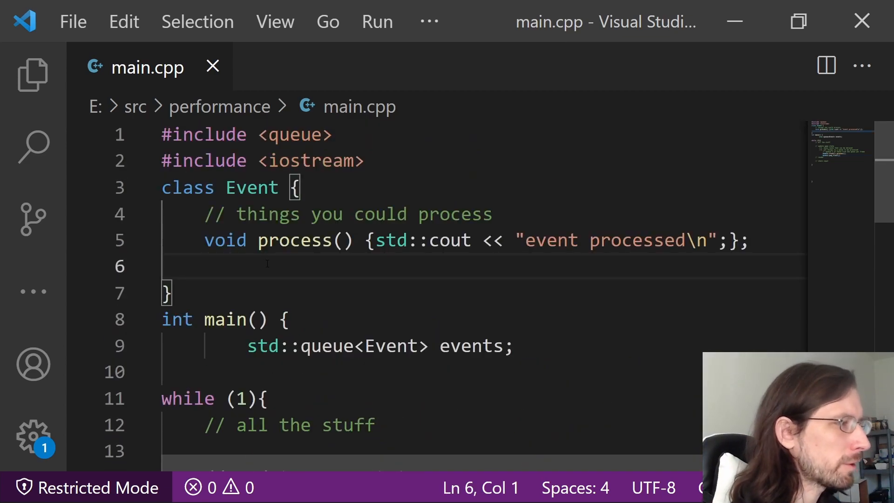
type("boole")
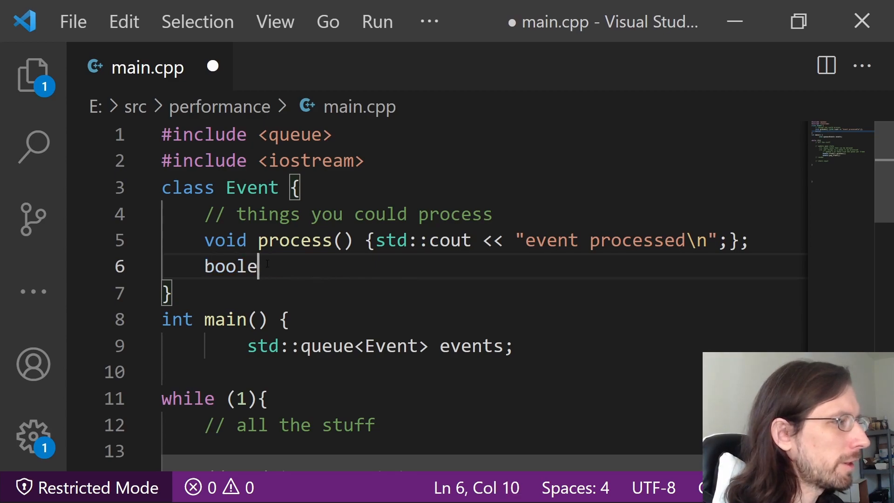
type("done")
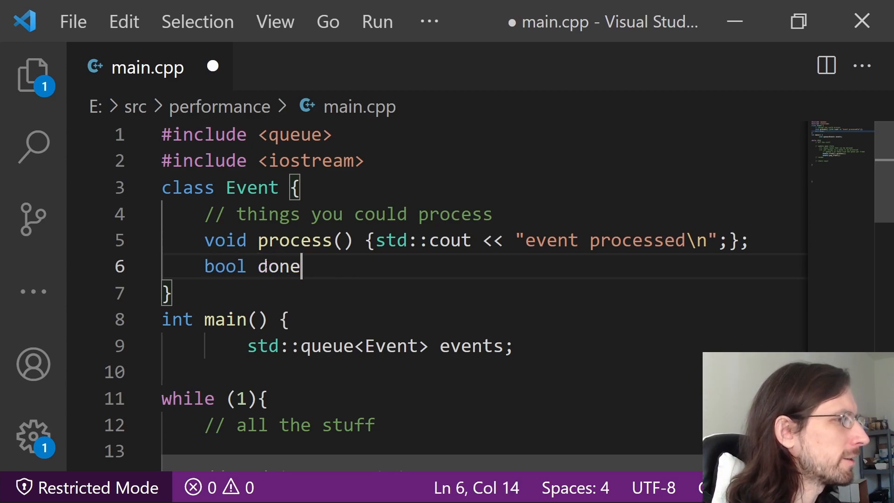
type("= false;")
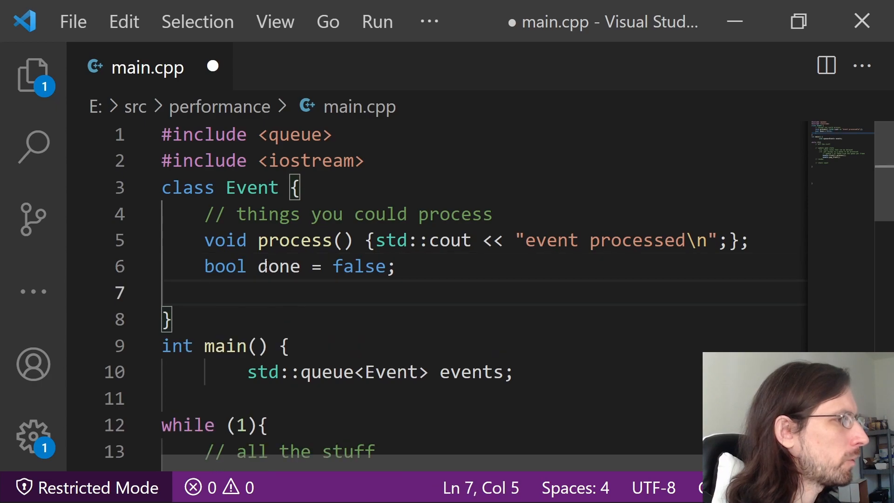
scroll("down", 3)
type(" done = true;")
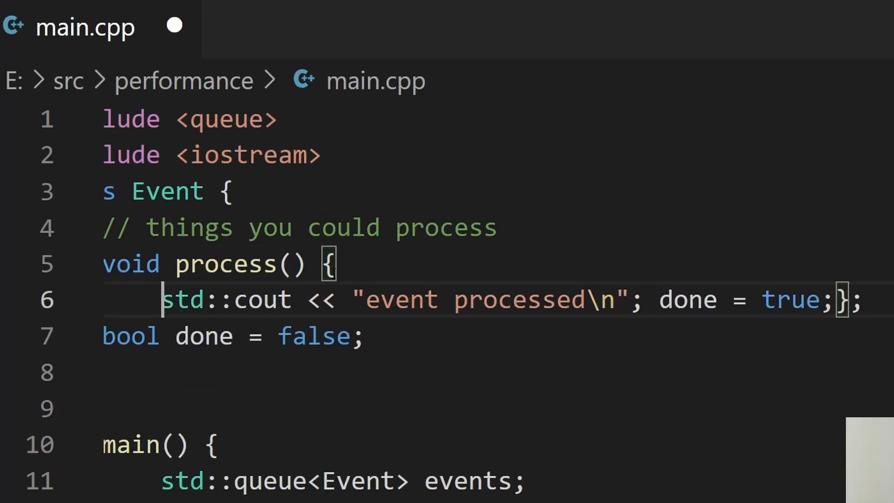
key("Enter")
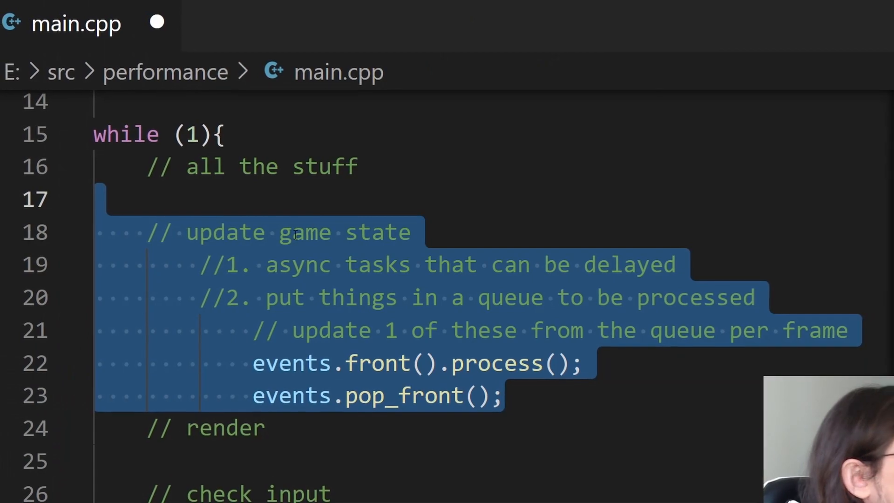
Switch from the update block to the AncientArcher project folder in File Explorer.
double_click(311, 232)
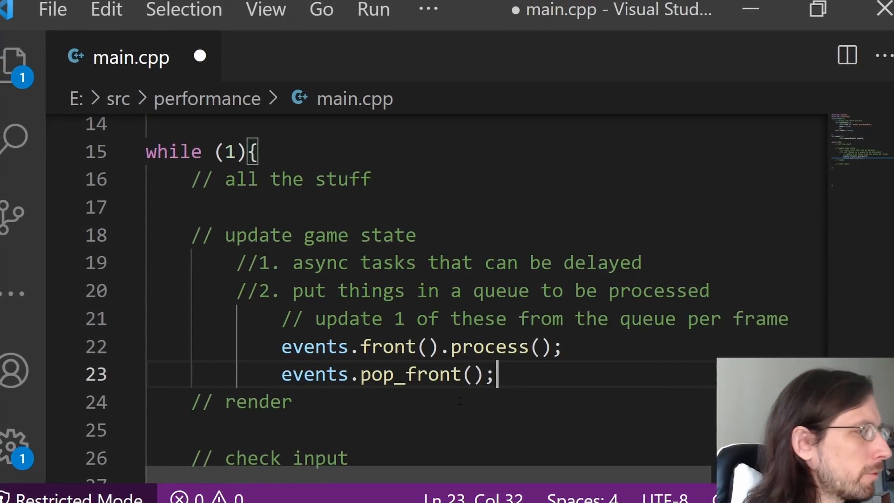
key("enter")
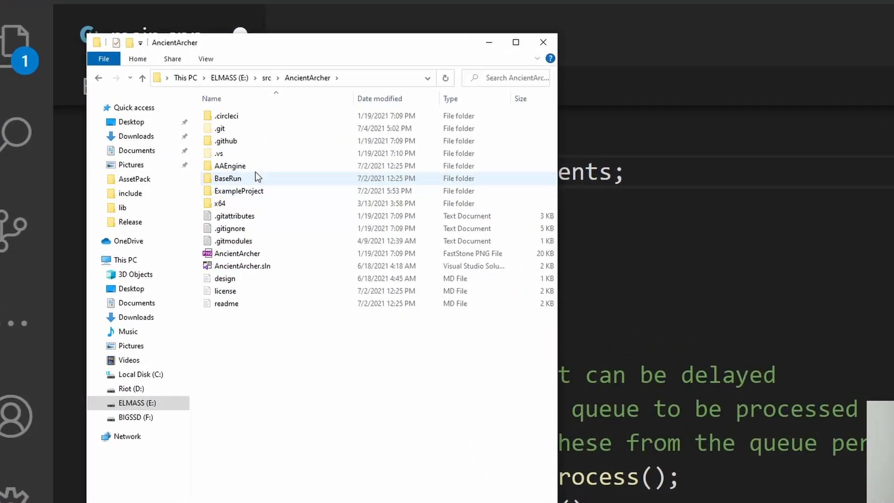
Open BaseRun to view the engine loop calling update(), render() and glfwPollEvents().
double_click(229, 166)
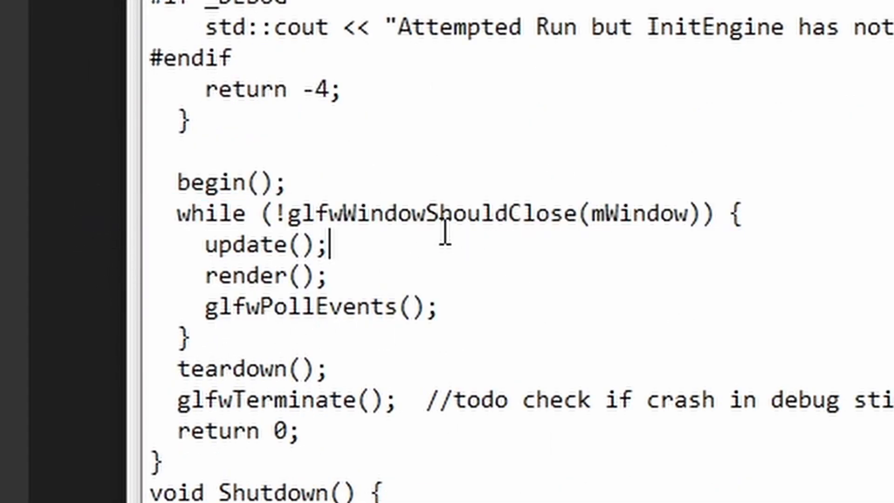
mouse_move(262, 307)
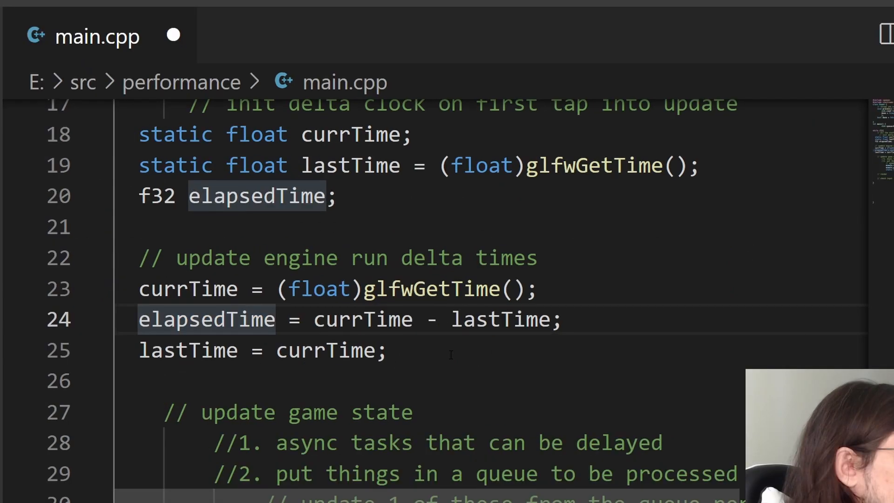
Declare static float time_so_far = 0 below the timeout_length line.
left_click_drag(139, 135, 386, 350)
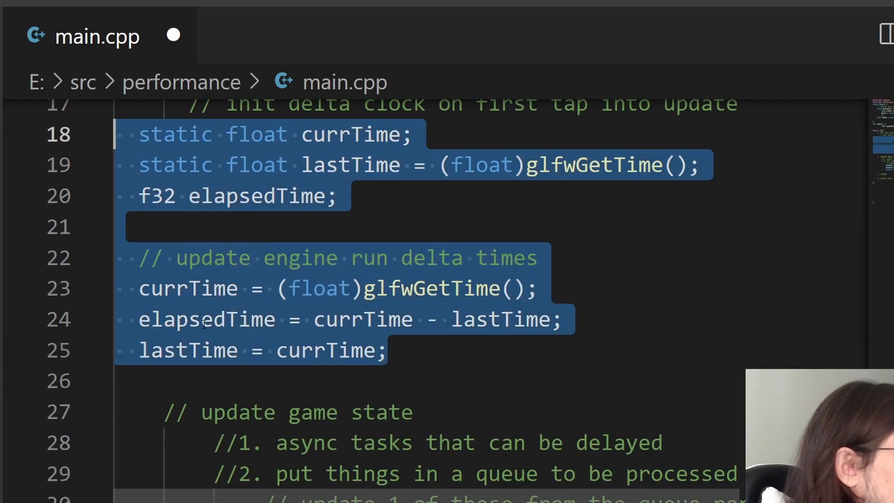
left_click(214, 319)
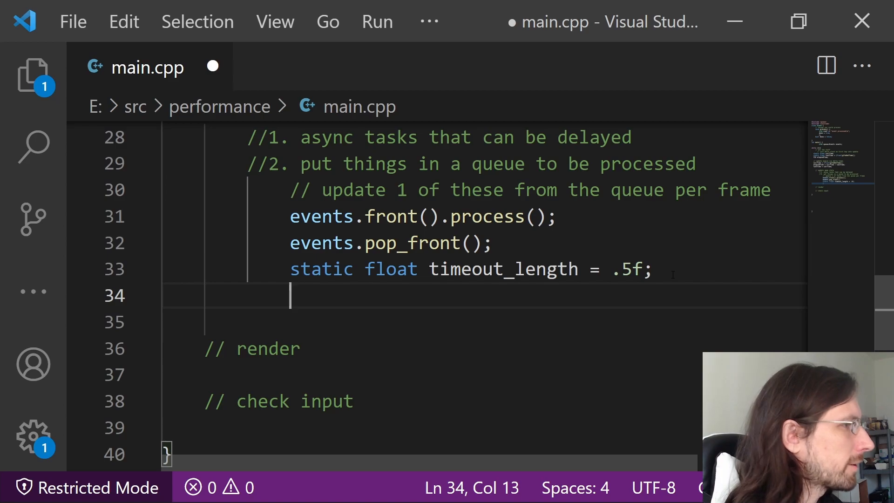
type("static float time")
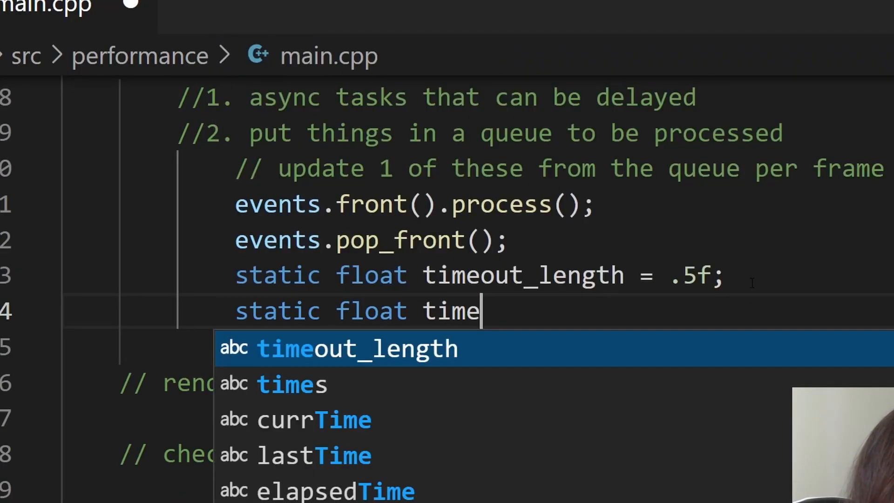
type("_so_far")
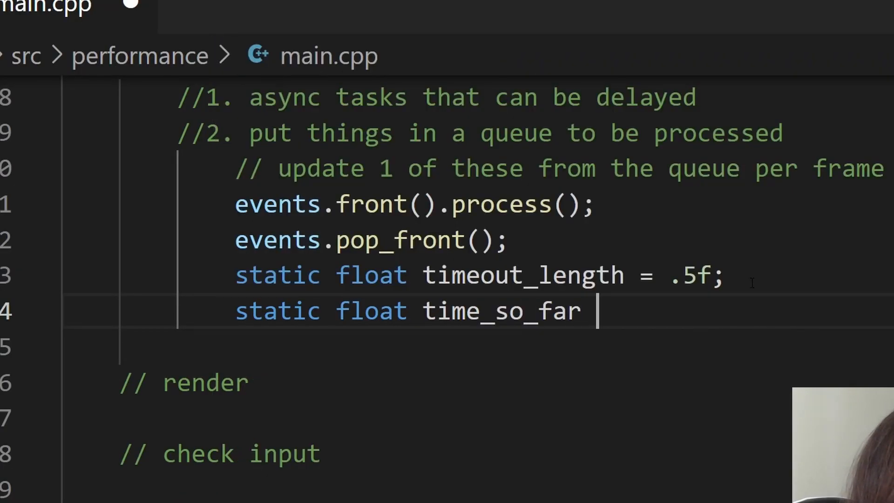
type("= 0-")
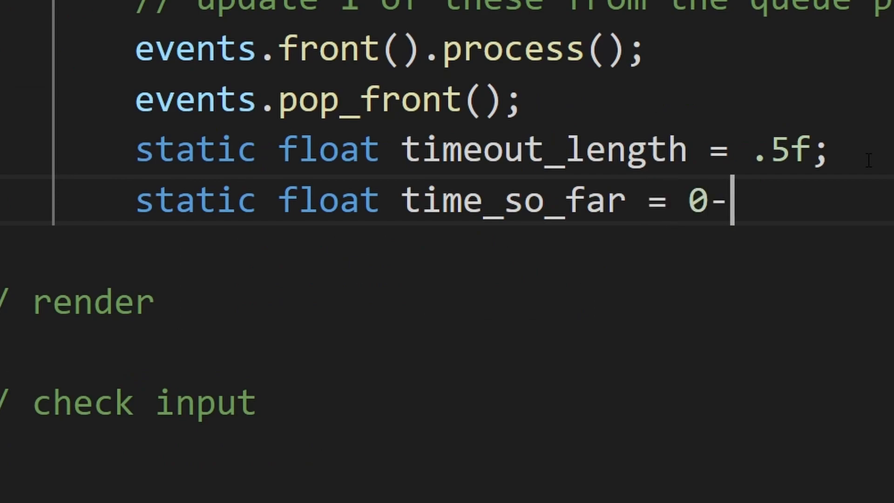
Add elapsedTime to time_so_far each loop with +=.
type("time_so_far")
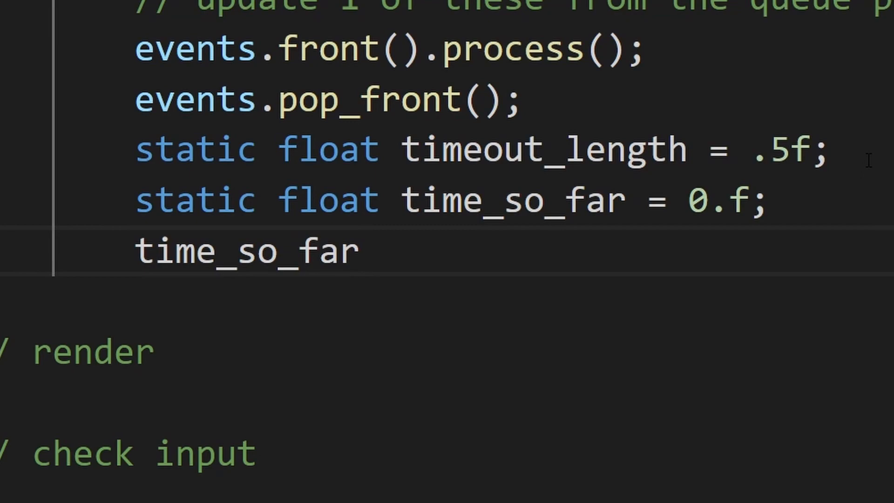
type("+=")
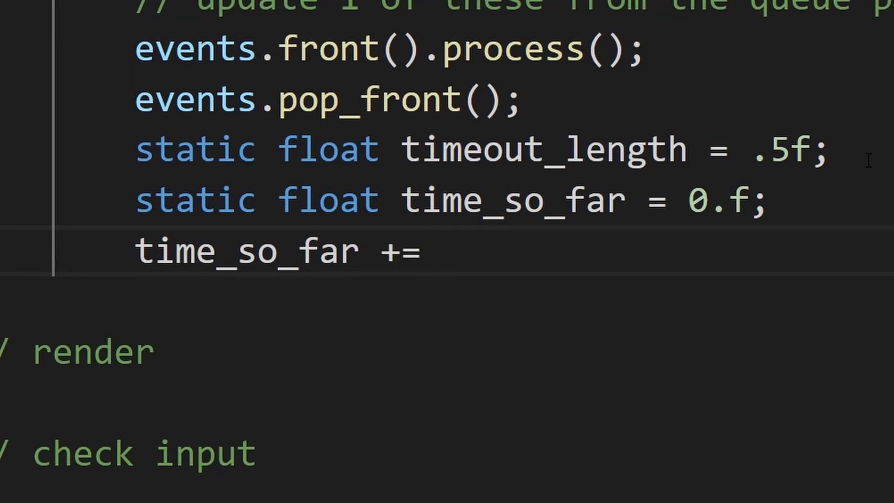
type("elapsedTime;")
type("if (time_so_far ")
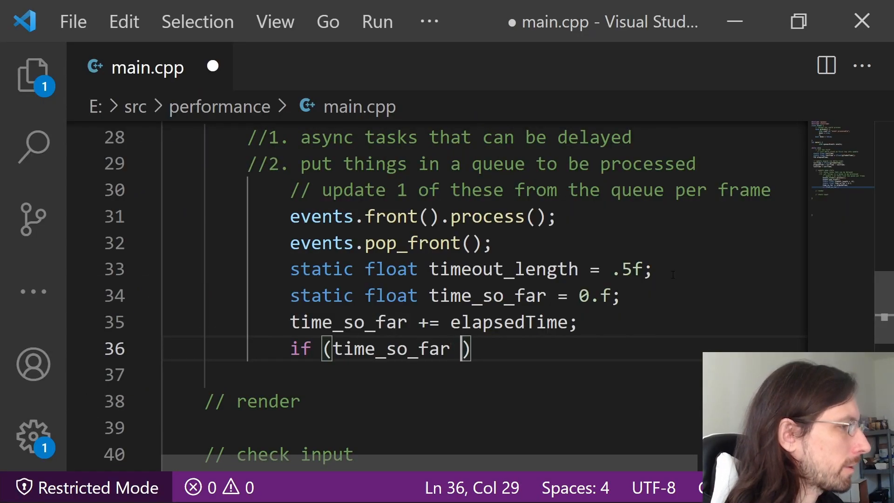
Check time_so_far > timeout_length and reset time_so_far = 0.f inside the if block.
type("> timeout_length")
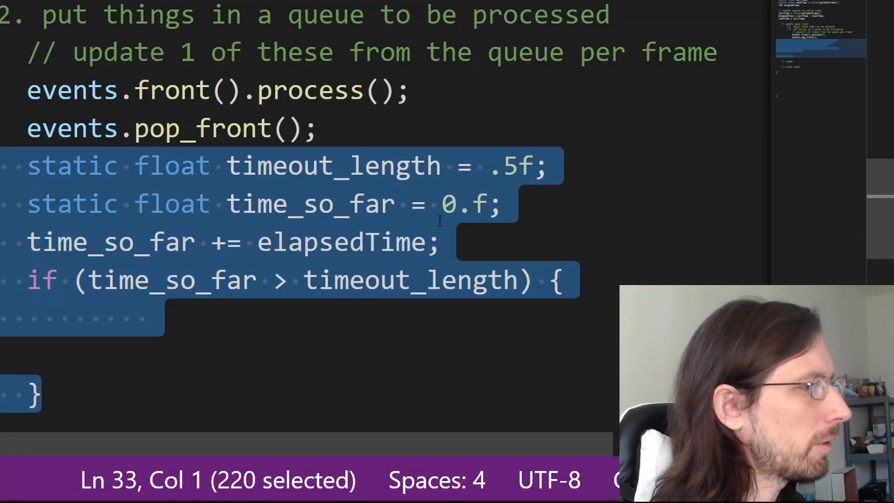
double_click(340, 241)
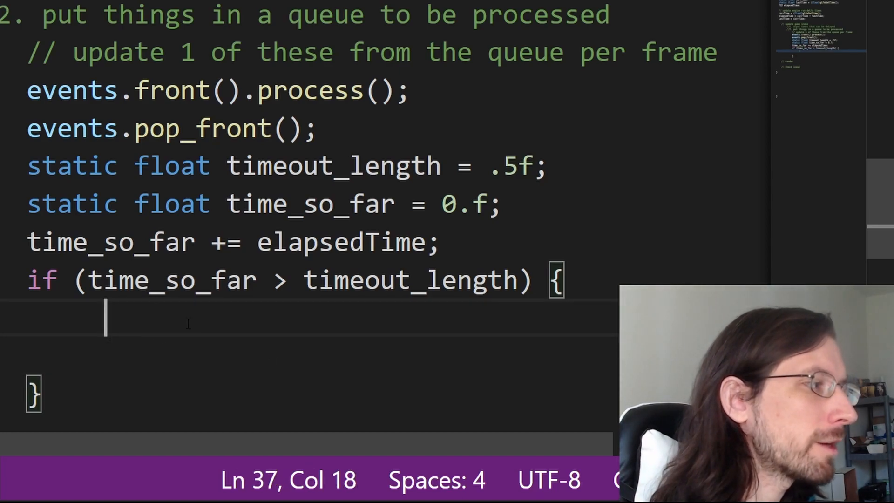
double_click(348, 321)
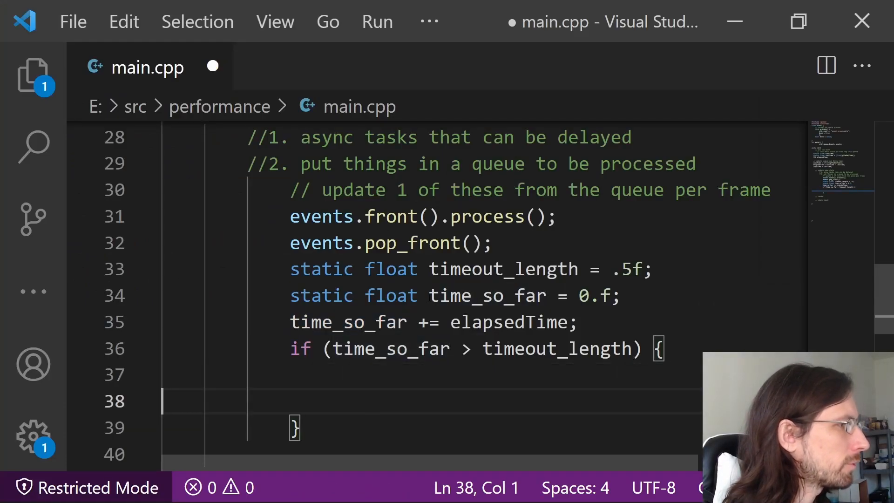
type("time_so_far = 0.f;")
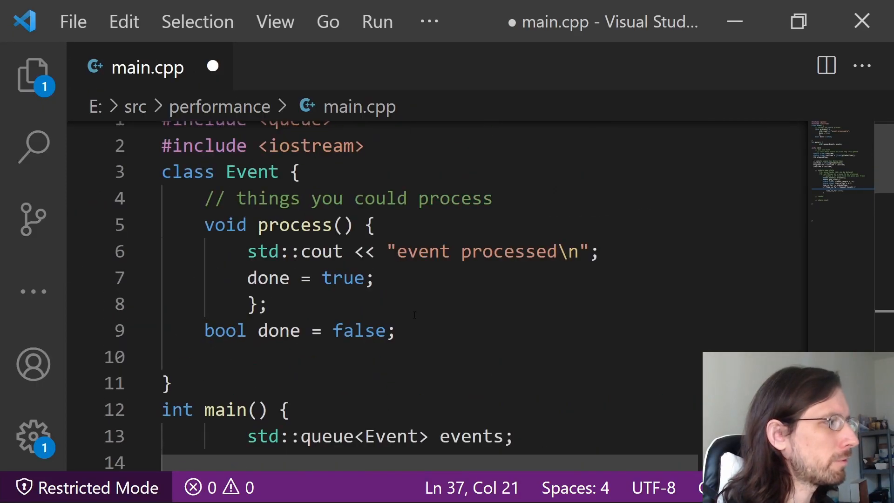
scroll("down", 3)
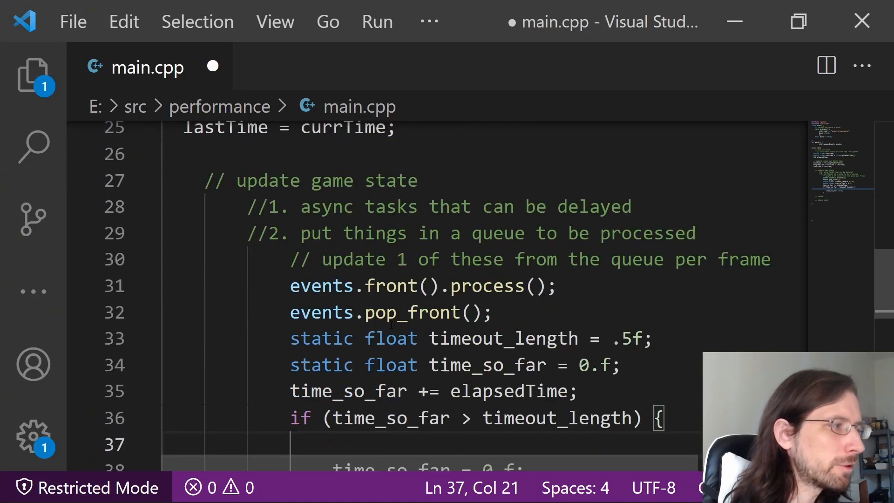
scroll("down", 3)
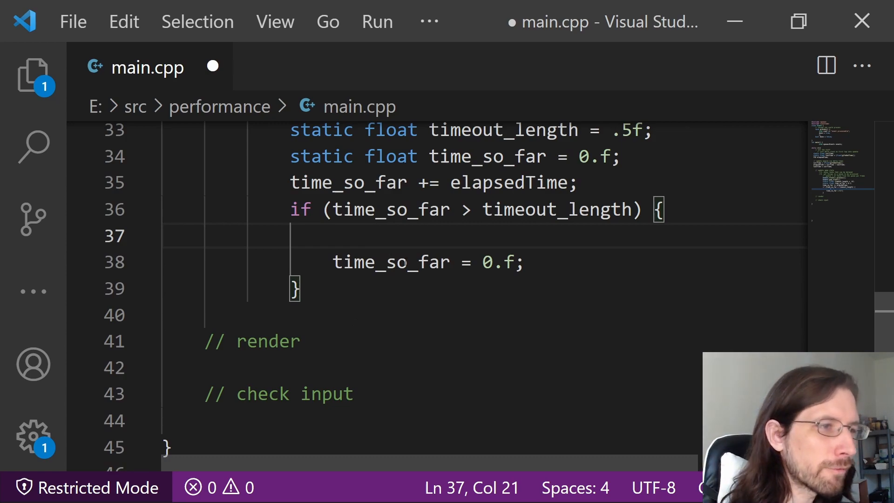
mouse_move(395, 236)
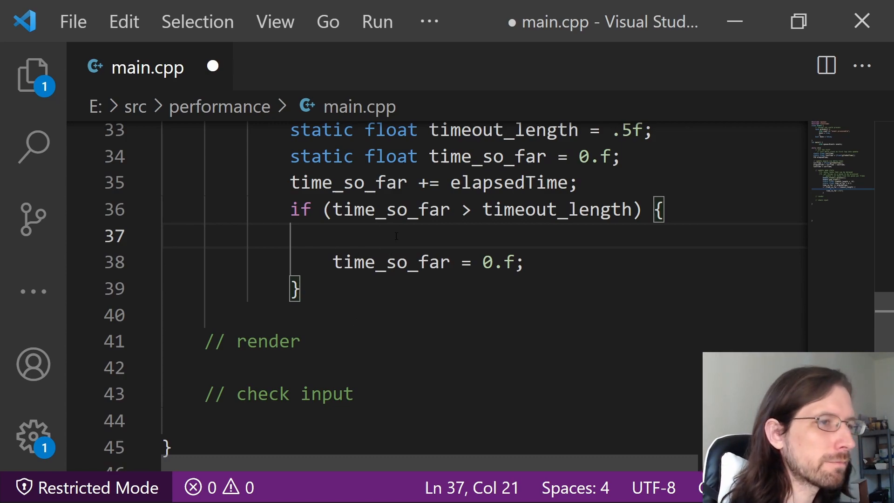